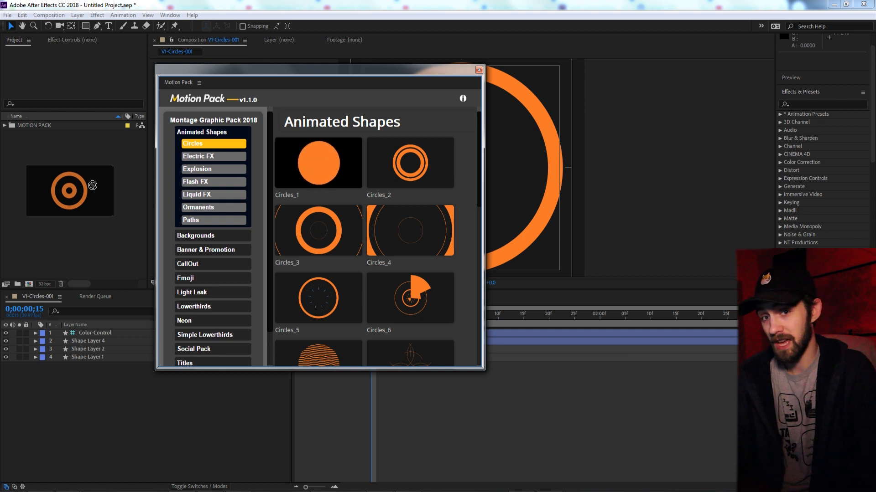
- Scroll the HTML5 Drag and Drop page down to its Example code block
click(479, 70)
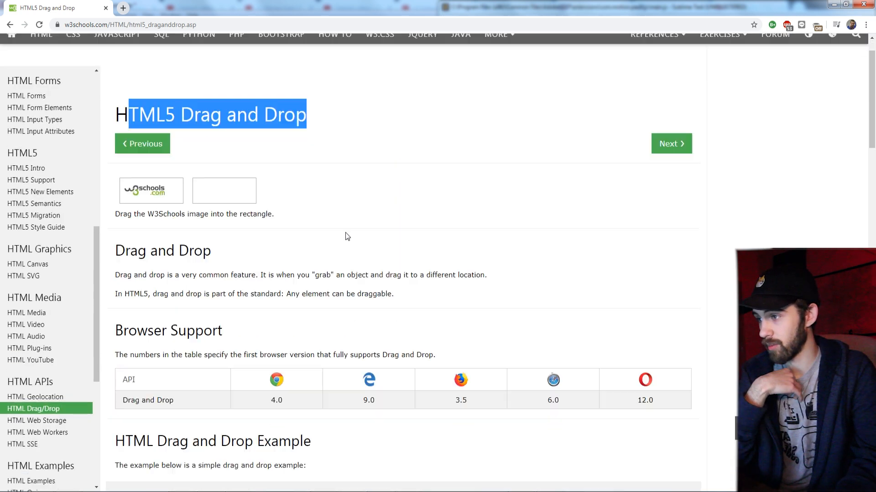
scroll(down, 3)
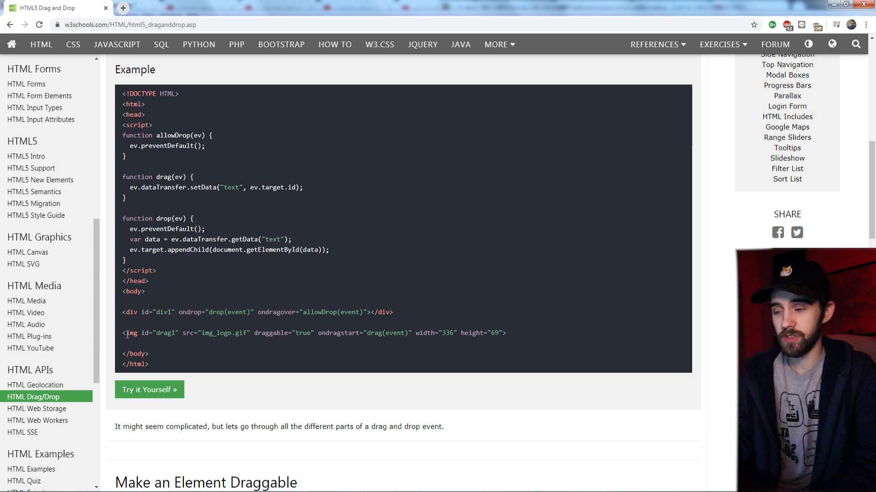
drag(125, 333, 215, 333)
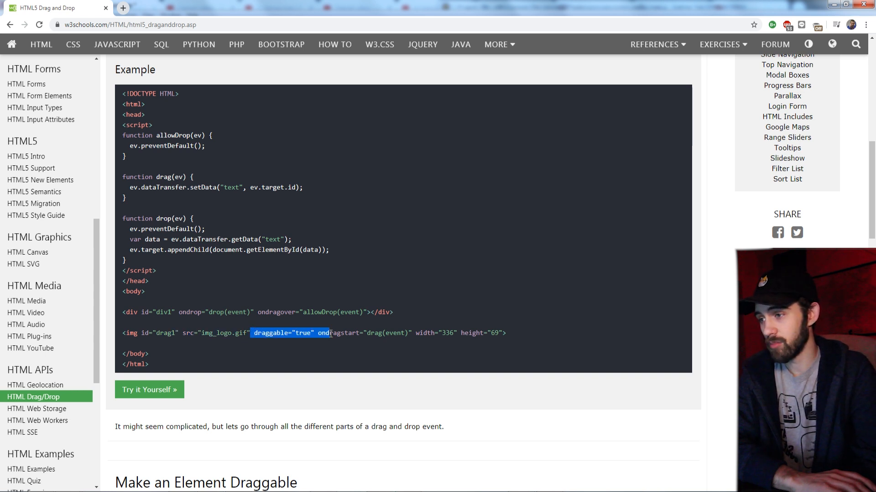
drag(331, 334, 315, 333)
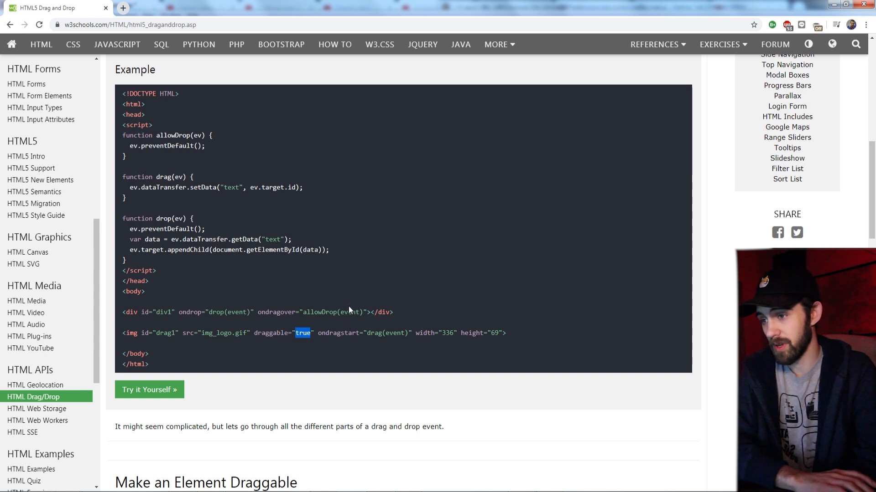
mouse_move(302, 327)
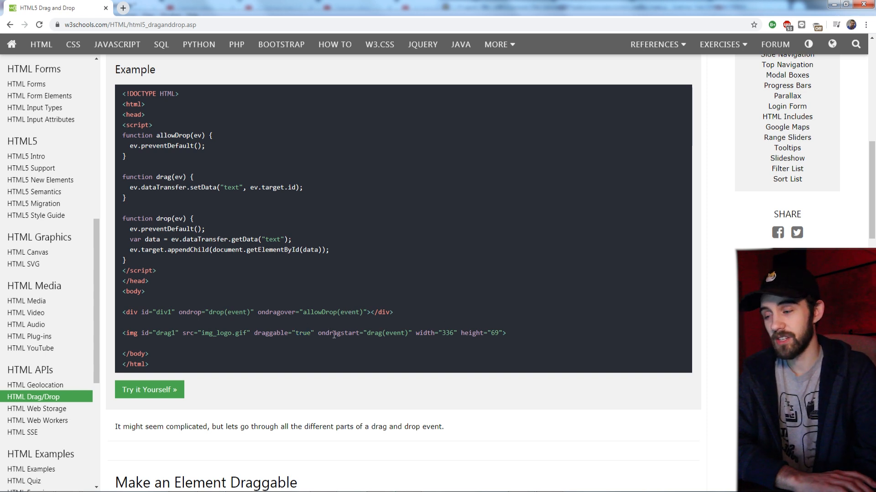
double_click(338, 333)
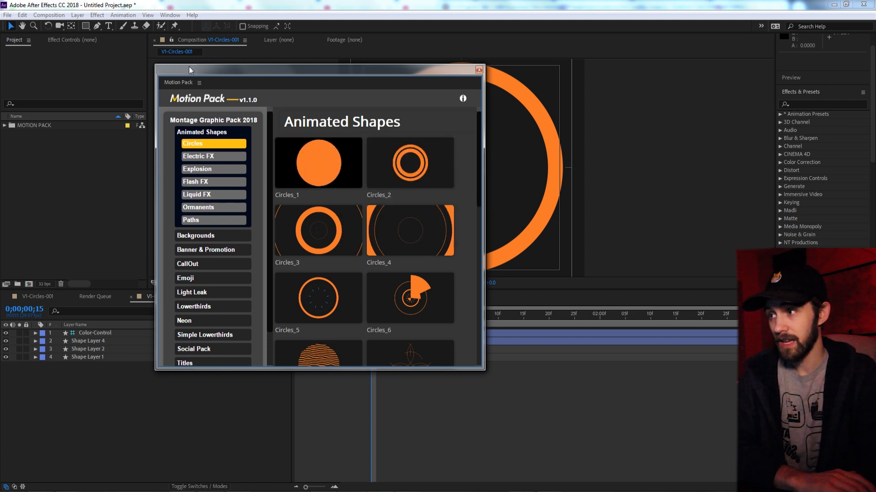
mouse_move(238, 477)
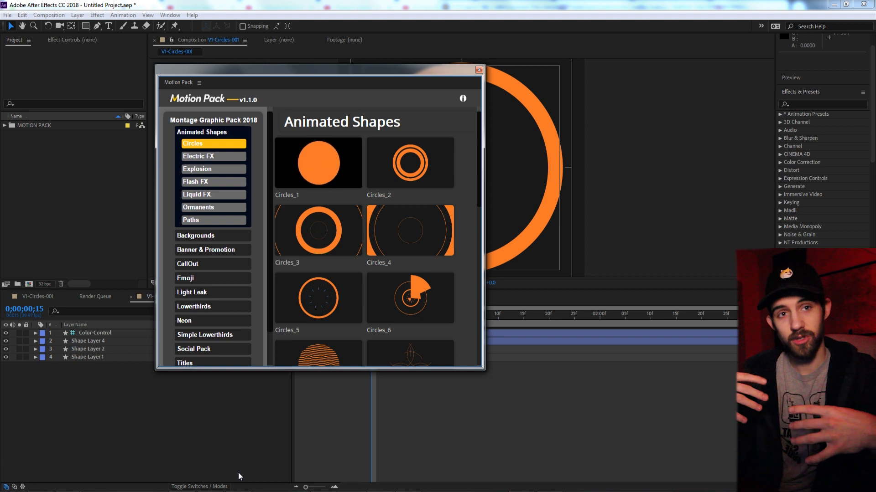
mouse_move(258, 474)
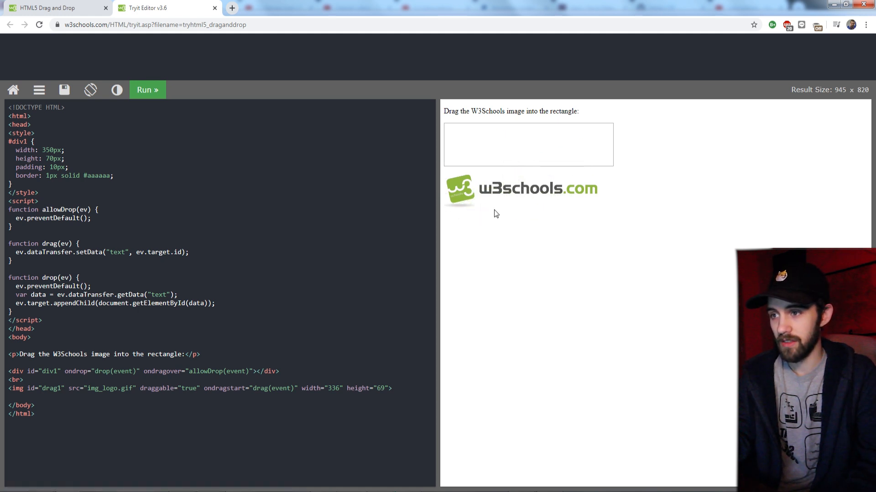
- Highlight the drop(event) handler, then drag the W3Schools logo into the empty rectangle
drag(519, 188, 429, 414)
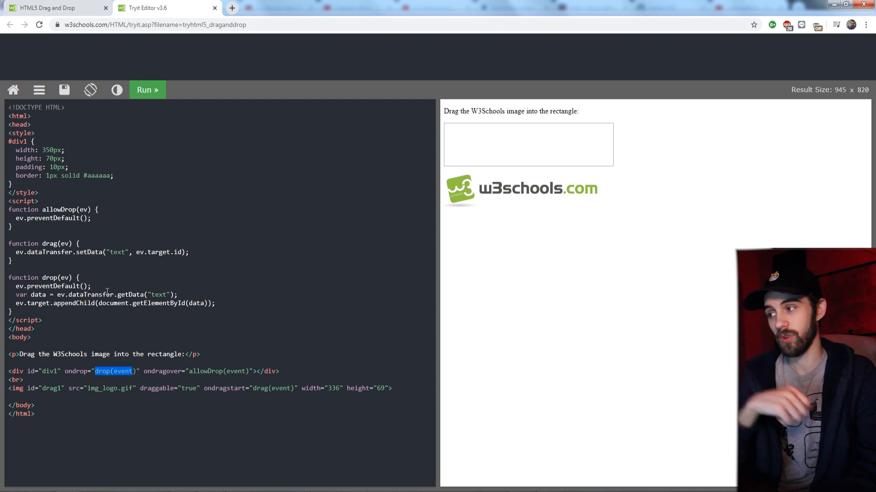
drag(519, 188, 508, 150)
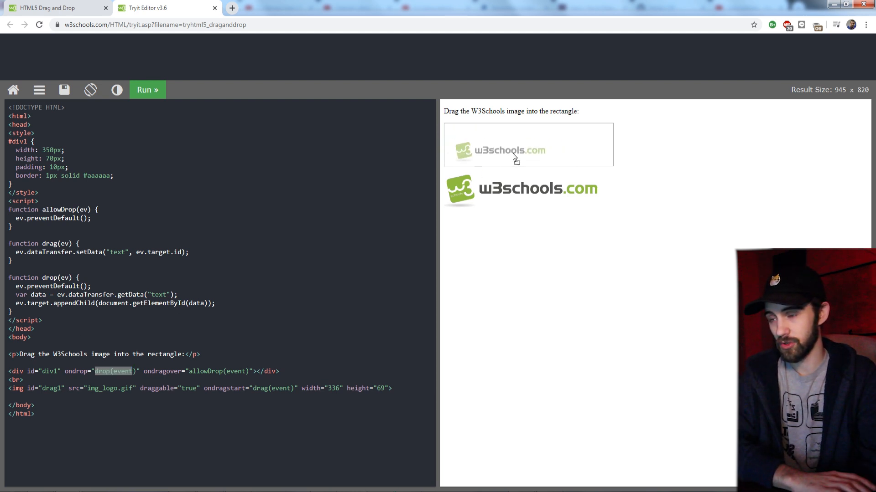
drag(519, 189, 528, 142)
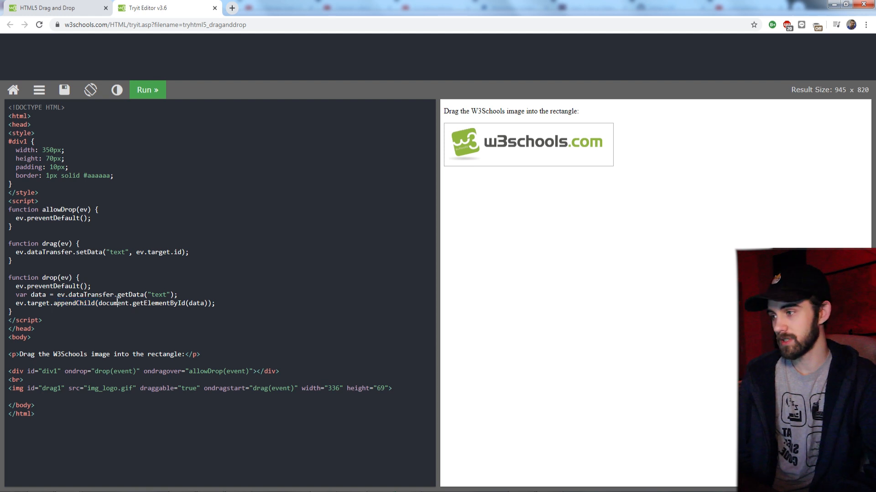
double_click(151, 302)
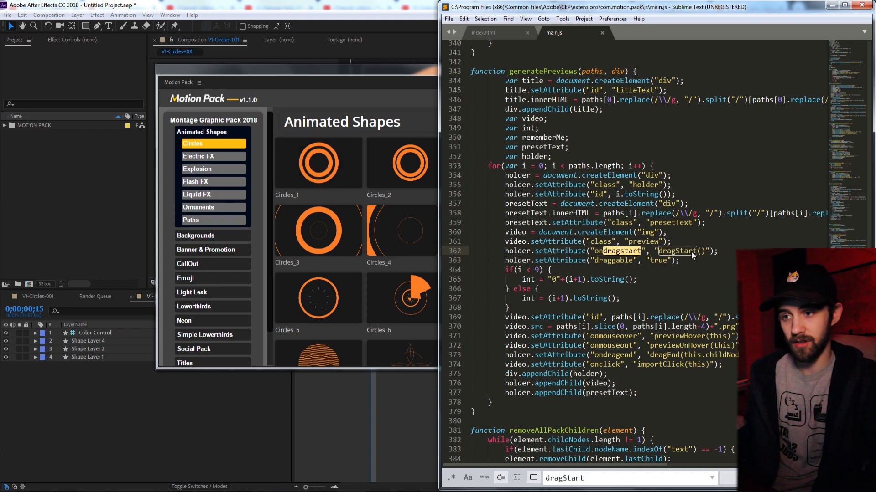
- Locate the setAttribute("ondragstart") line assigning dragStart() to each preview holder
click(482, 33)
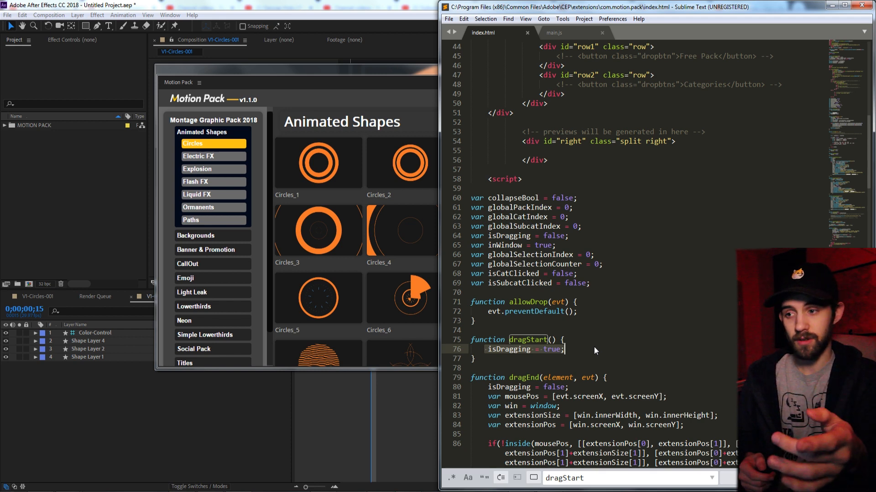
- Check main.js for the dragEnd attachment, then return to index.html's dragEnd function
click(554, 33)
text(dragEnd)
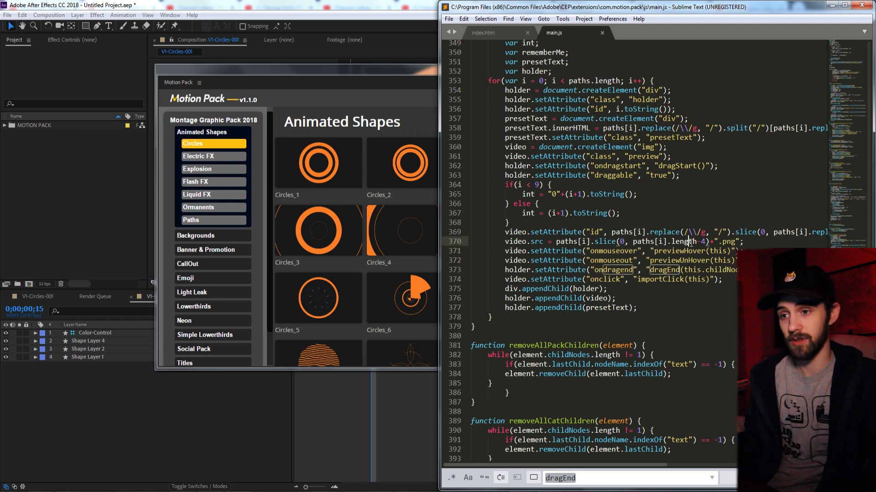
click(482, 32)
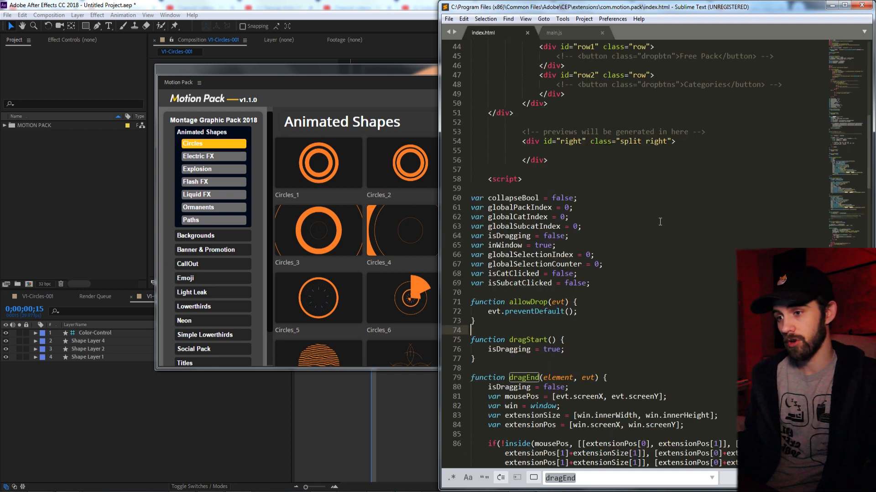
scroll(down, 3)
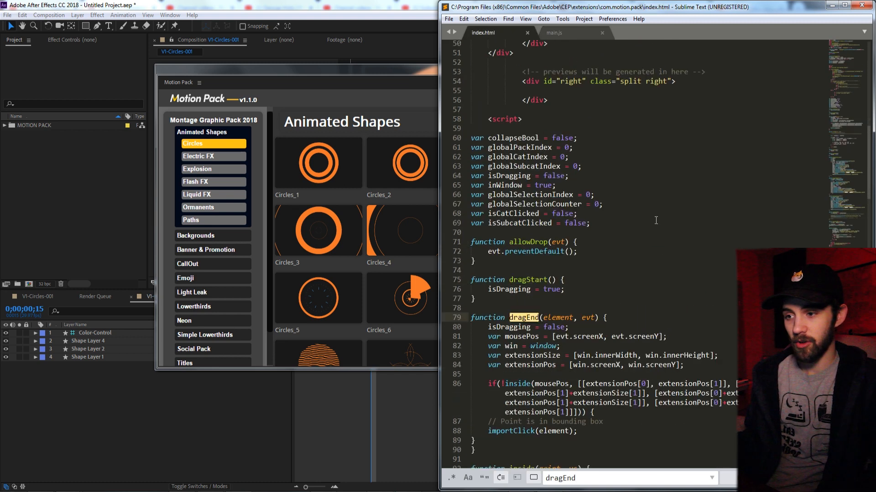
scroll(down, 3)
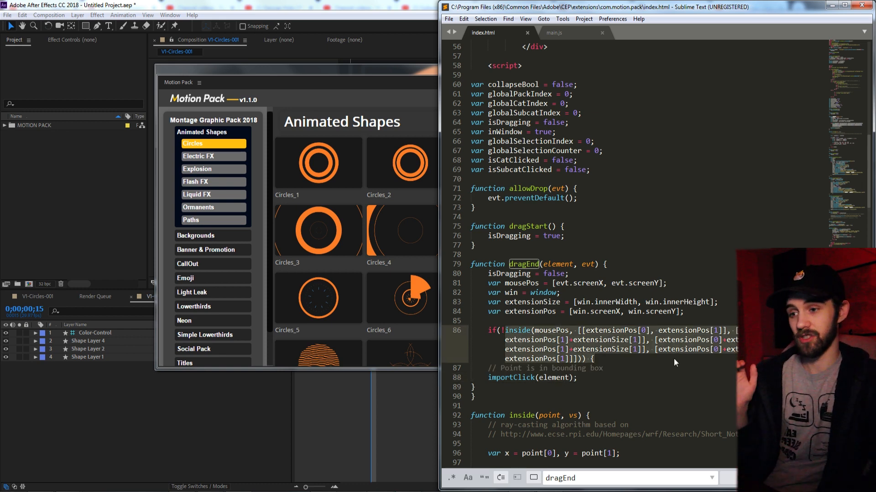
scroll(down, 3)
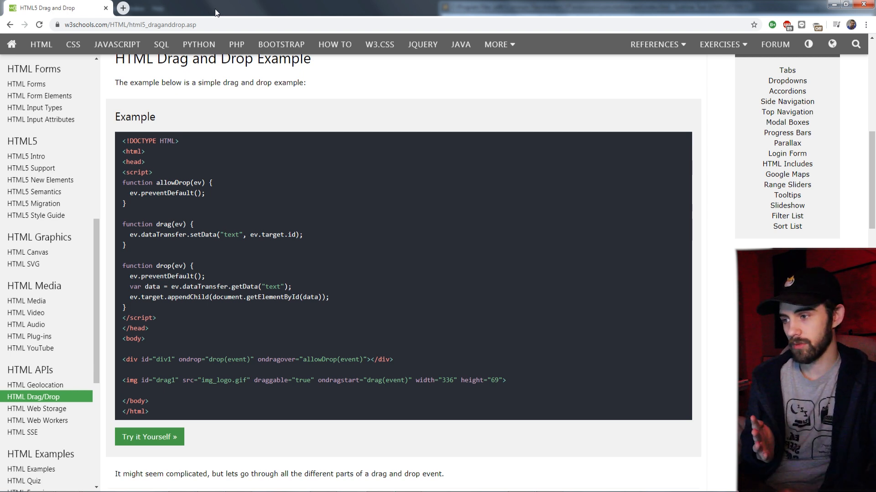
mouse_move(258, 390)
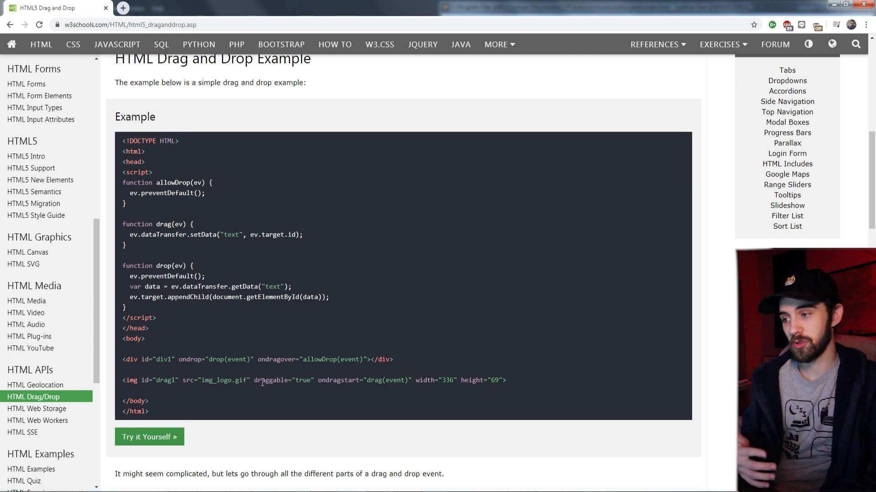
double_click(284, 380)
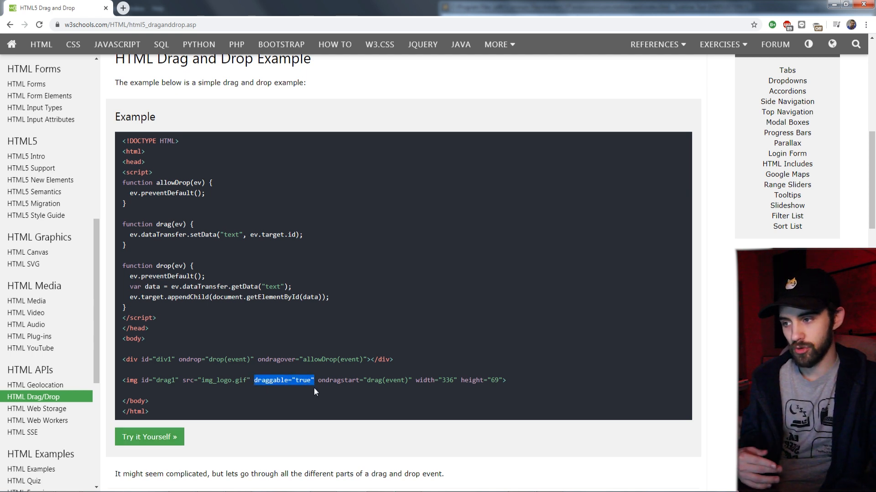
click(326, 382)
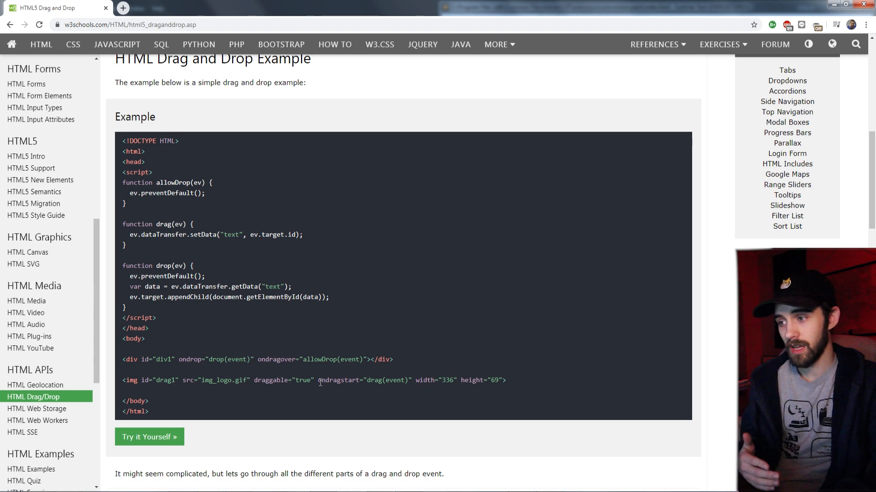
drag(318, 381, 413, 380)
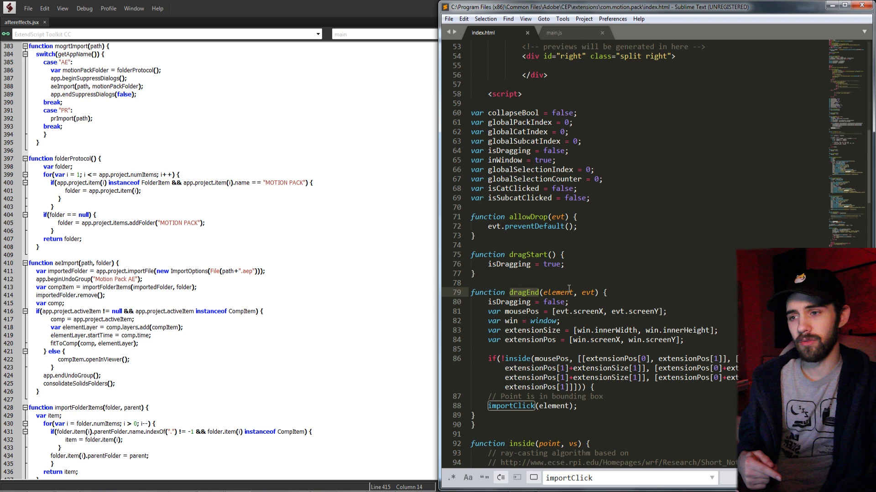
- Find each preview's importClick onclick handler in main.js, then return to index.html's dragEnd
click(558, 33)
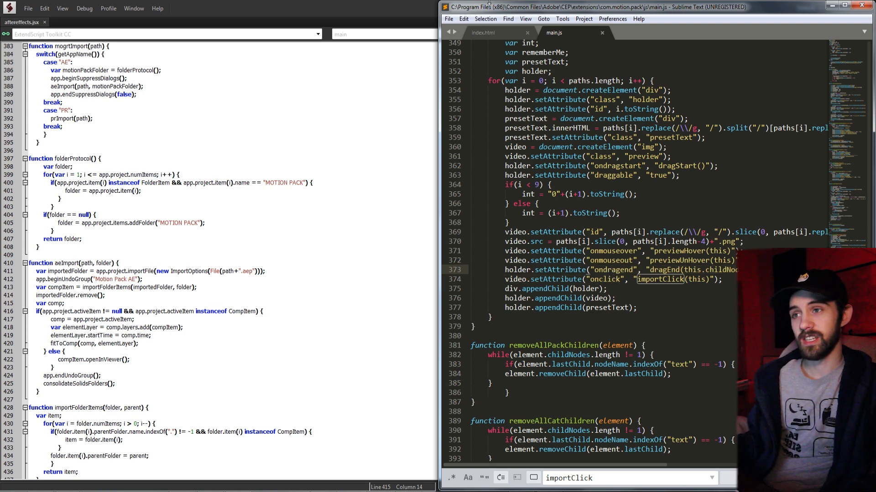
click(481, 33)
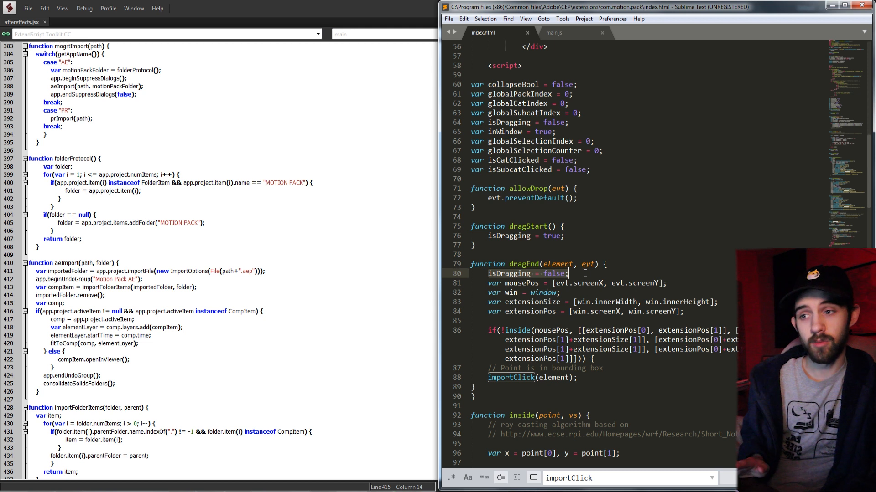